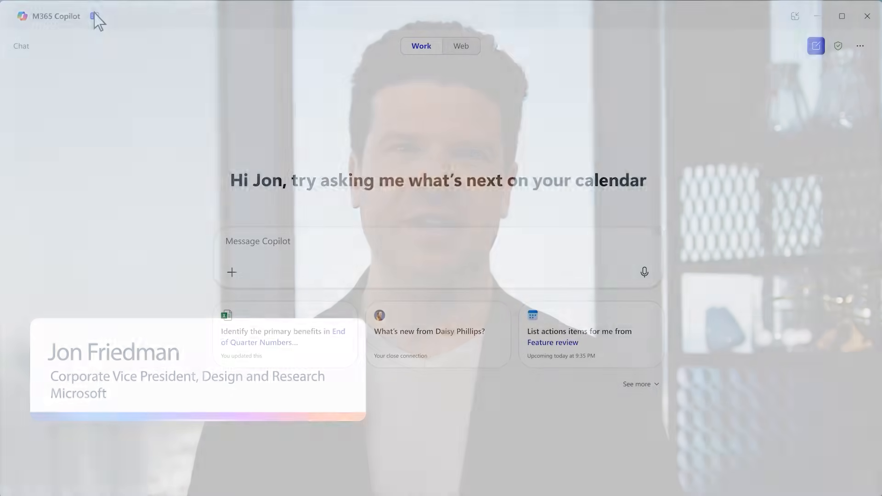
Expand the navigation pane and the Chats section to list recent conversations.
left_click(93, 15)
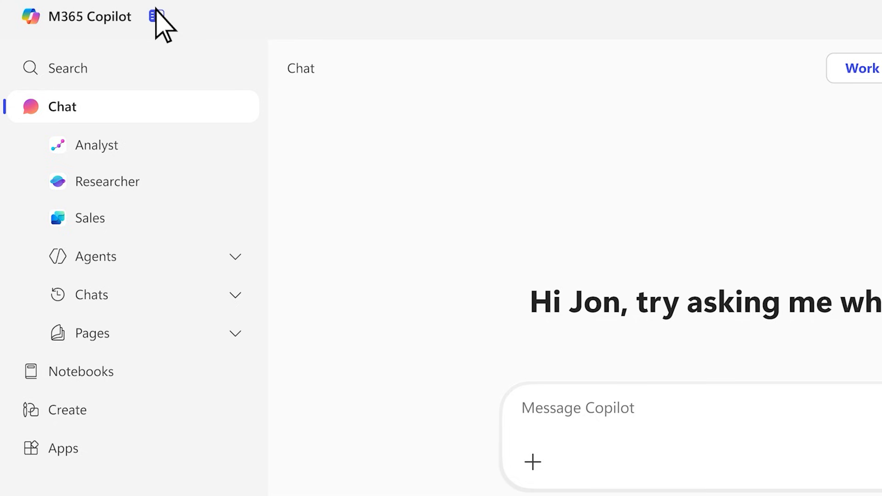
left_click(92, 333)
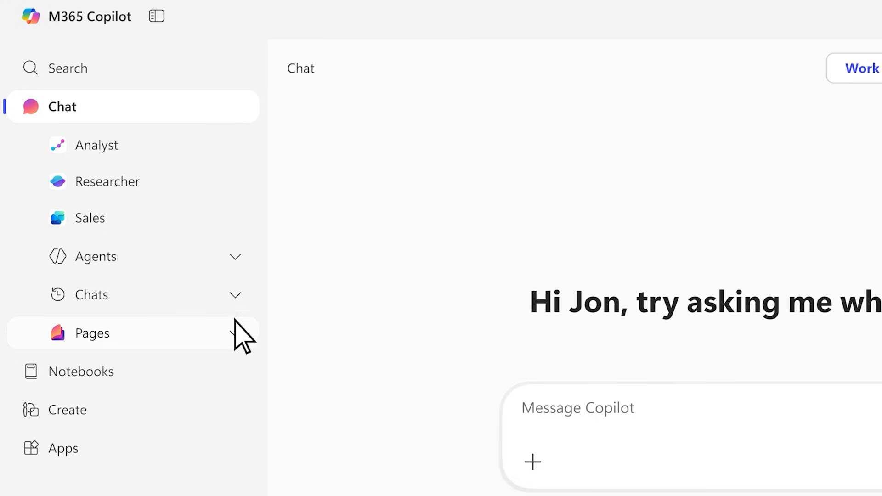
left_click(92, 294)
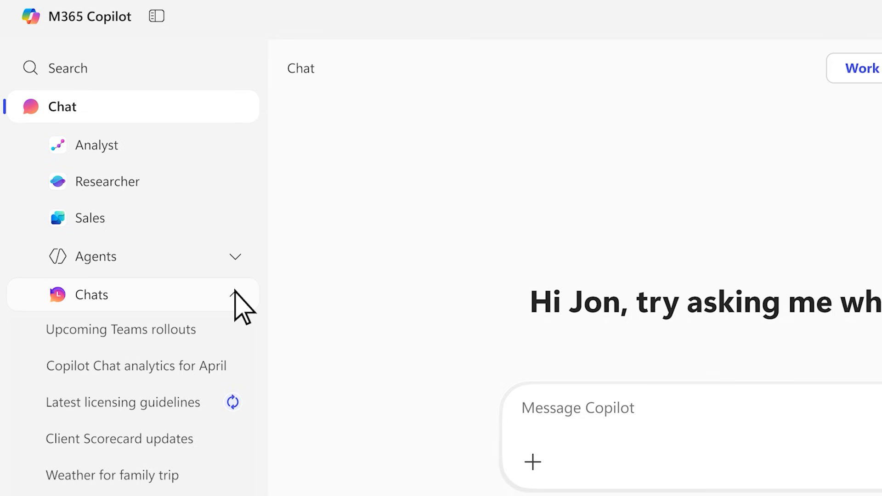
left_click(96, 257)
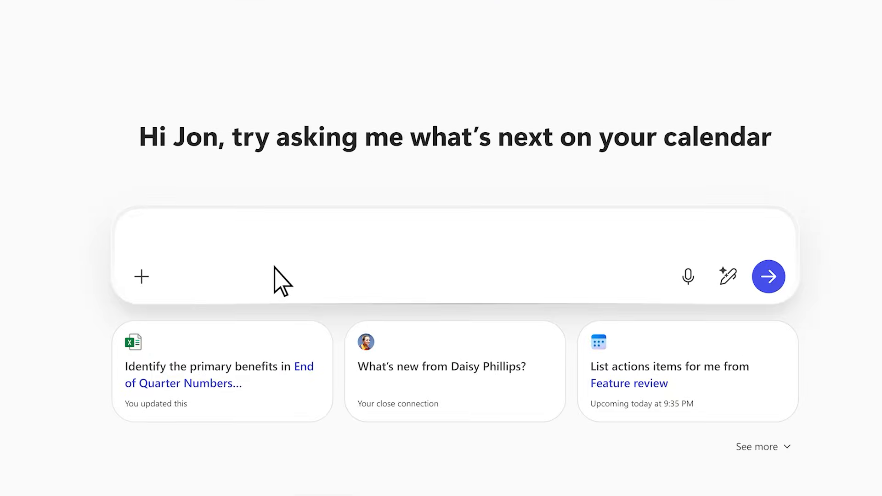
Ask Copilot for a weekly Design task rate bar chart since March 1st, color coded by module.
type("Show me a bar chart of our Design task rate week-over-week since March 1st, color coded by module")
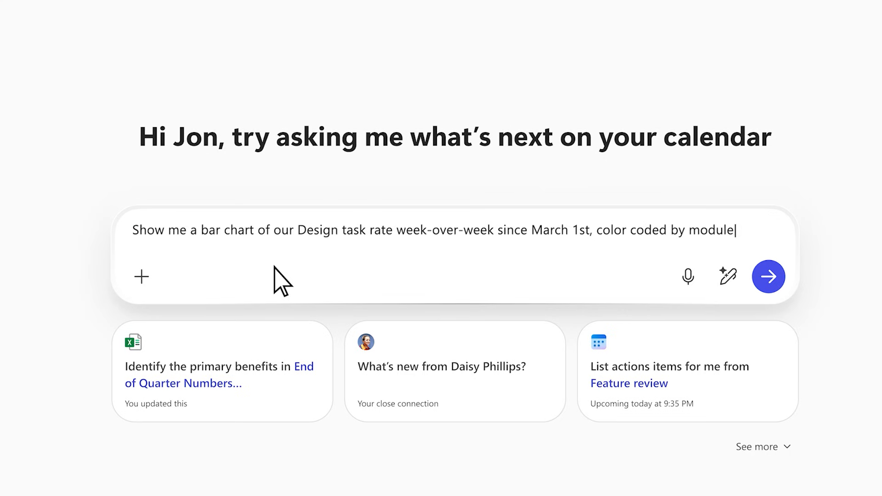
left_click(768, 276)
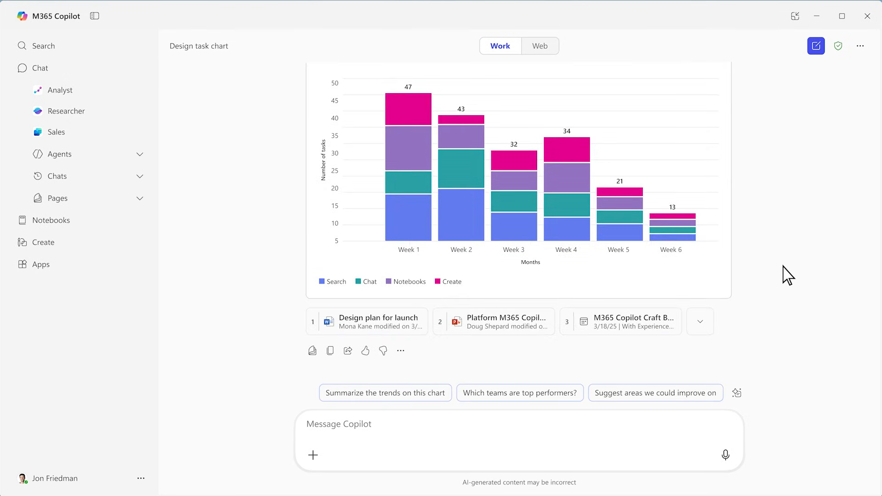
scroll("up", 3)
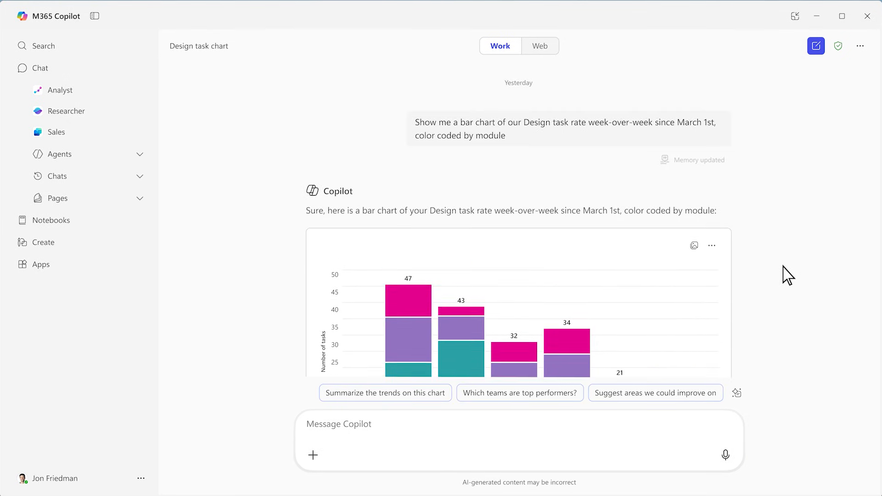
mouse_move(646, 88)
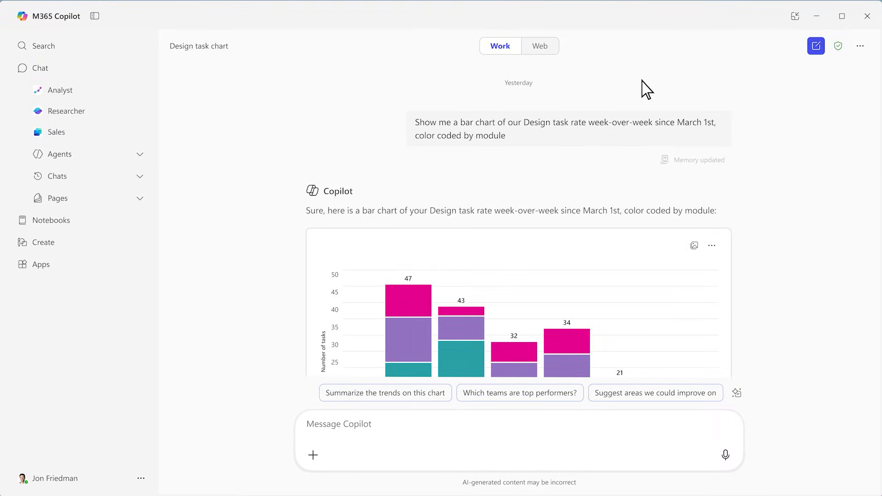
scroll("down", 3)
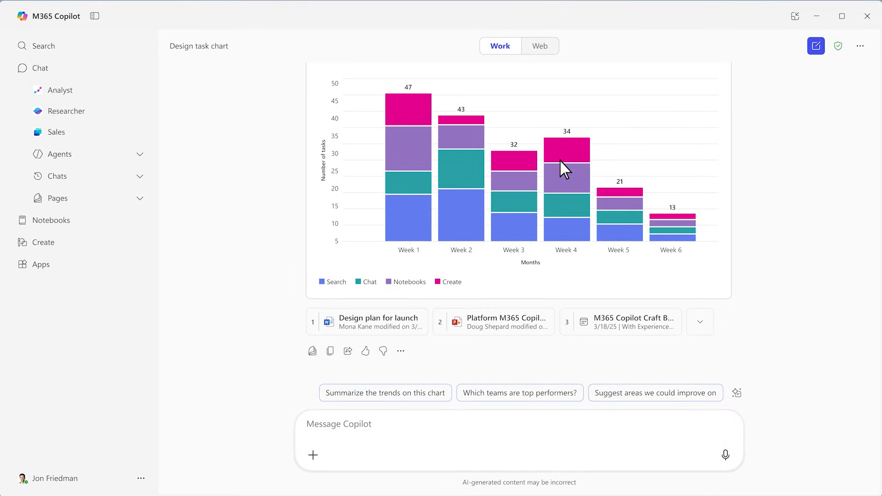
left_click(437, 282)
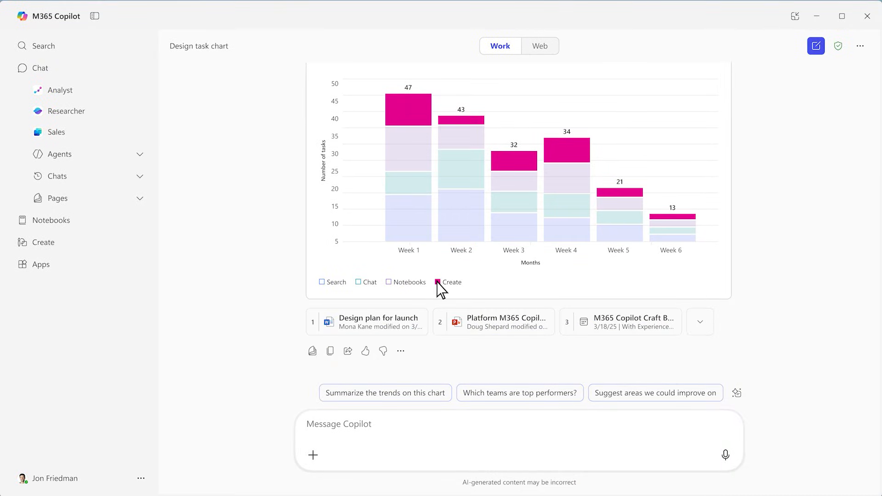
mouse_move(313, 352)
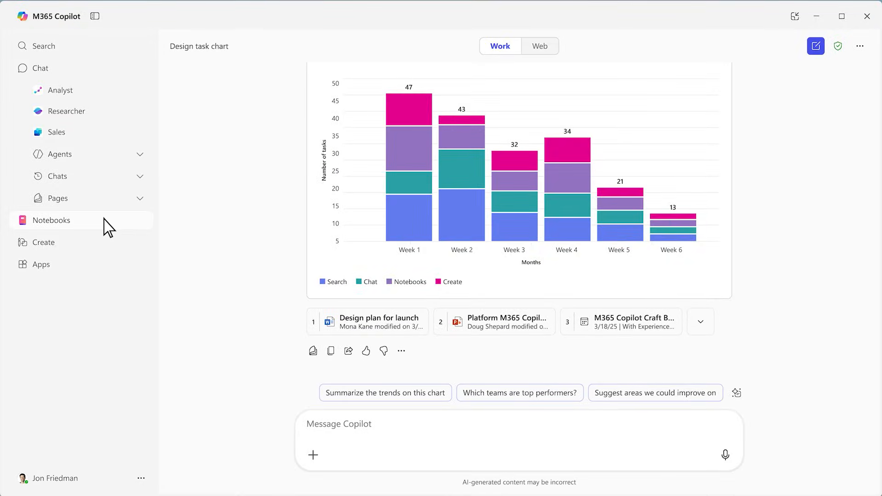
View the Copilot Craft notebook's references, including the Design task chart.
left_click(51, 220)
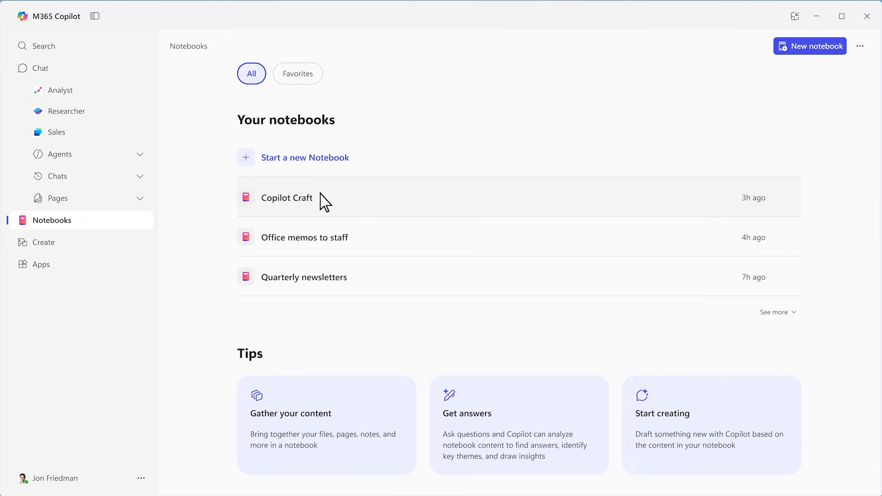
left_click(286, 198)
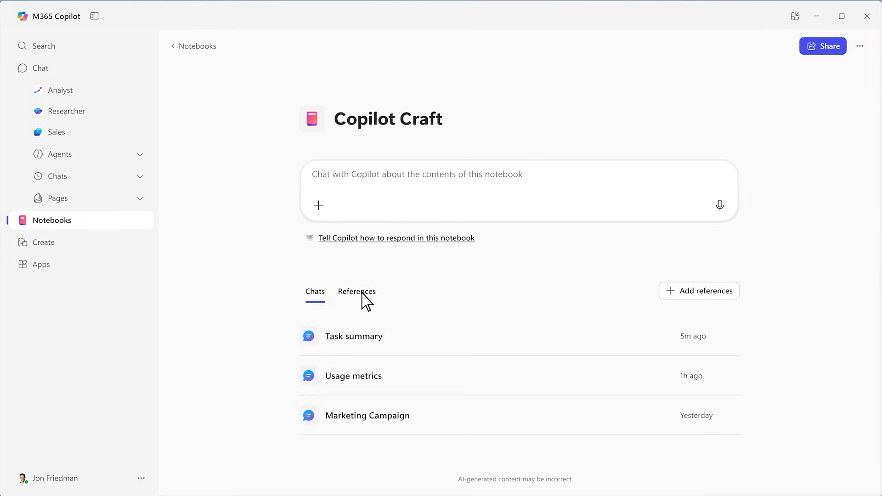
left_click(356, 292)
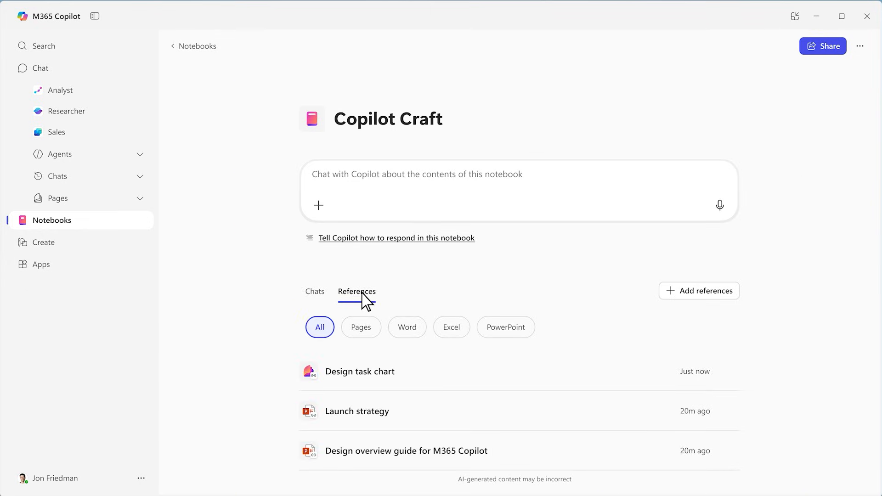
left_click(67, 110)
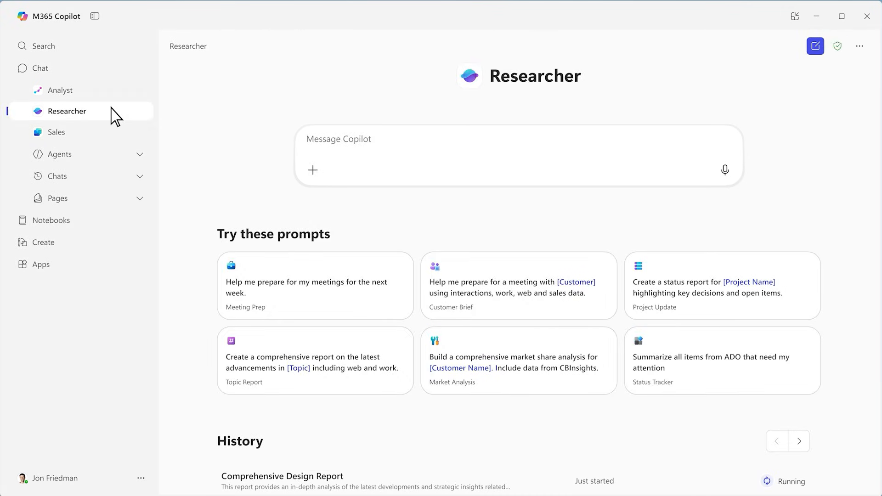
Switch to the Analyst agent, then browse the full Agent Store catalogue.
left_click(66, 90)
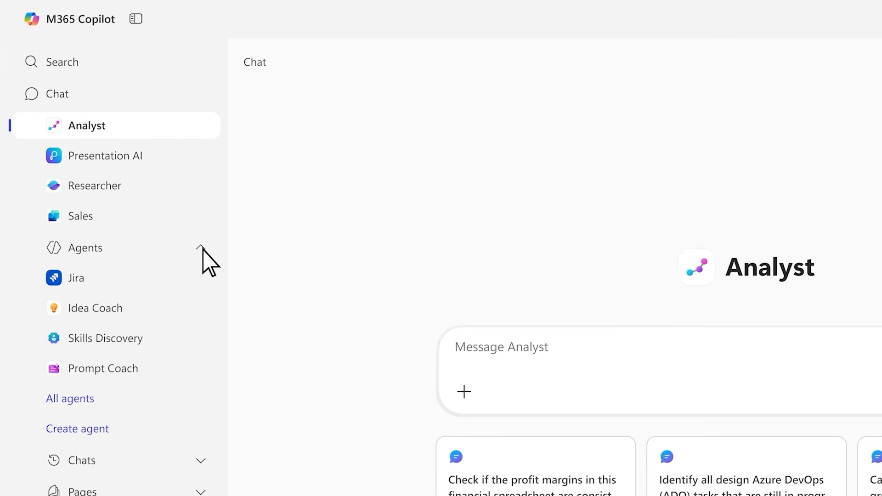
left_click(69, 398)
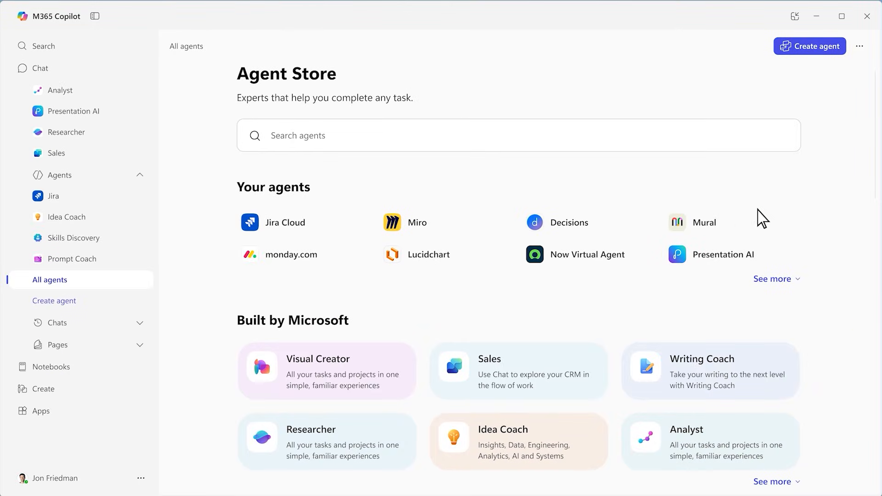
scroll("down", 3)
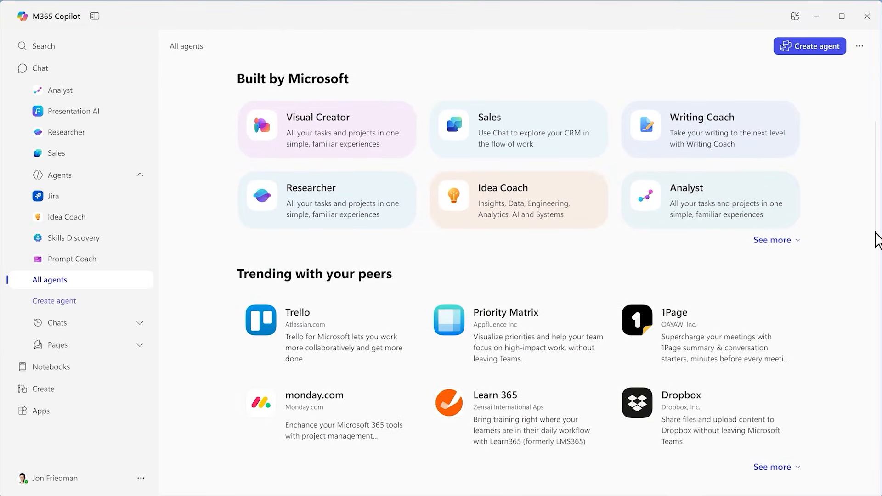
scroll("down", 3)
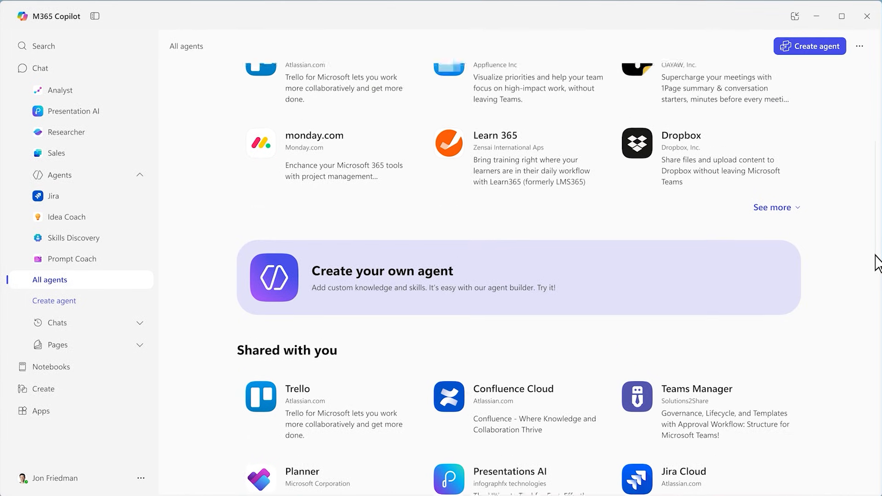
scroll("up", 3)
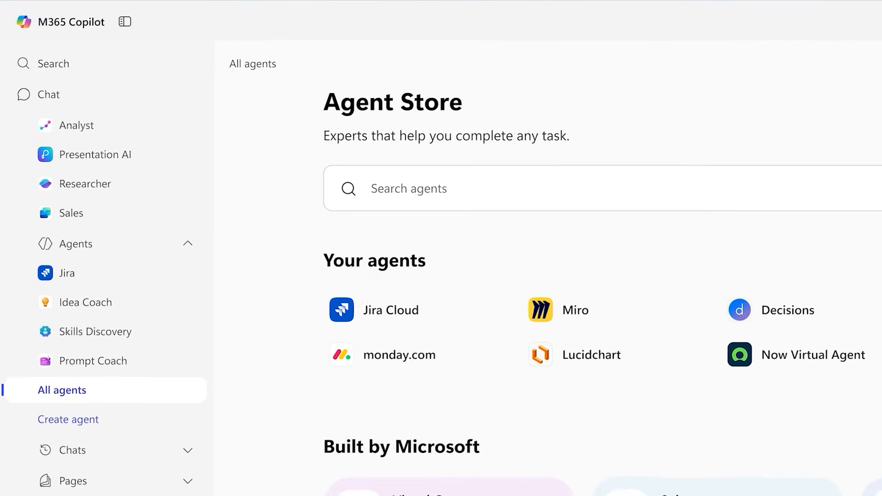
Search for 'What are the latest design tasks for M365 Copilot?'.
left_click(55, 63)
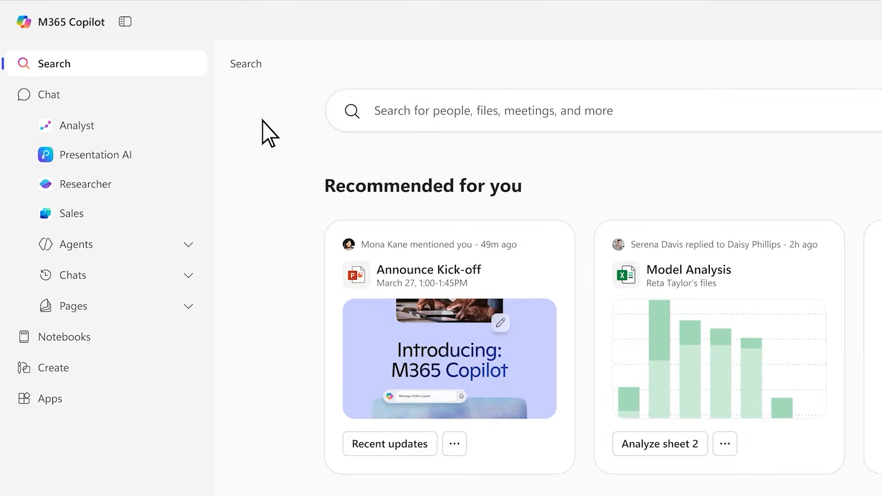
type("What are the l")
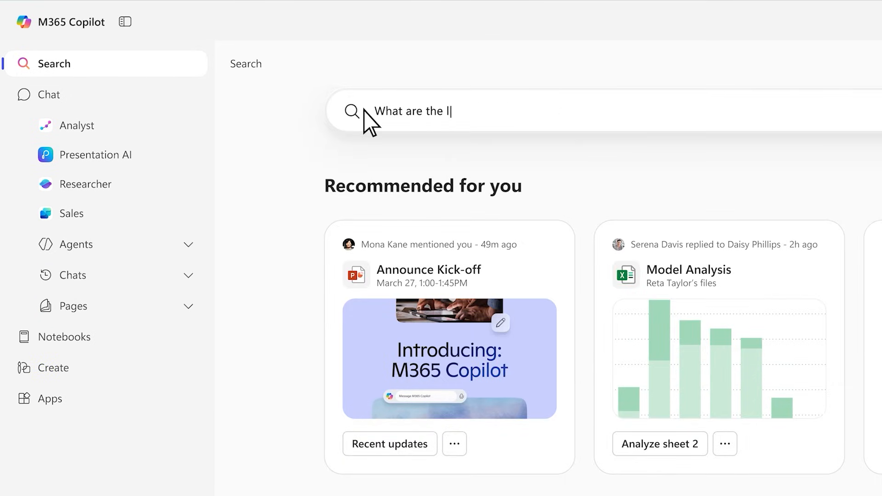
type("atest design tasks for M365 Copilot?")
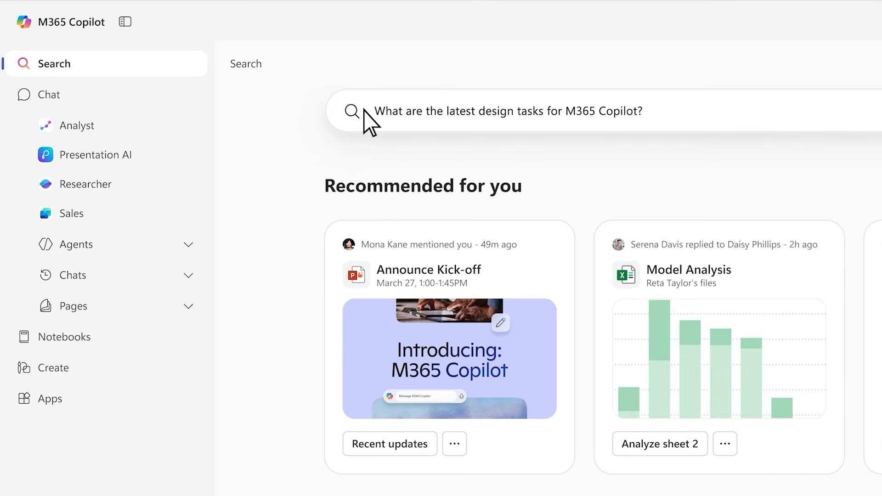
key("Return")
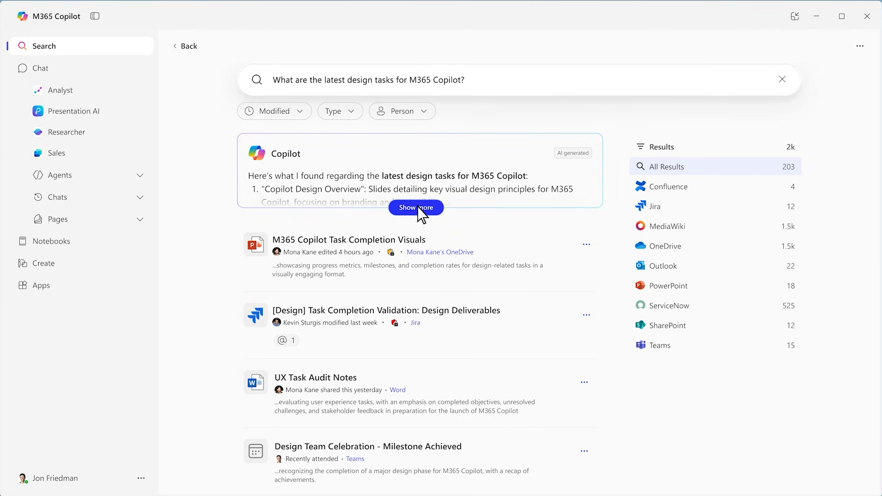
Expand the full AI answer, view the Task Completion Visuals summary, then go to Create.
left_click(416, 208)
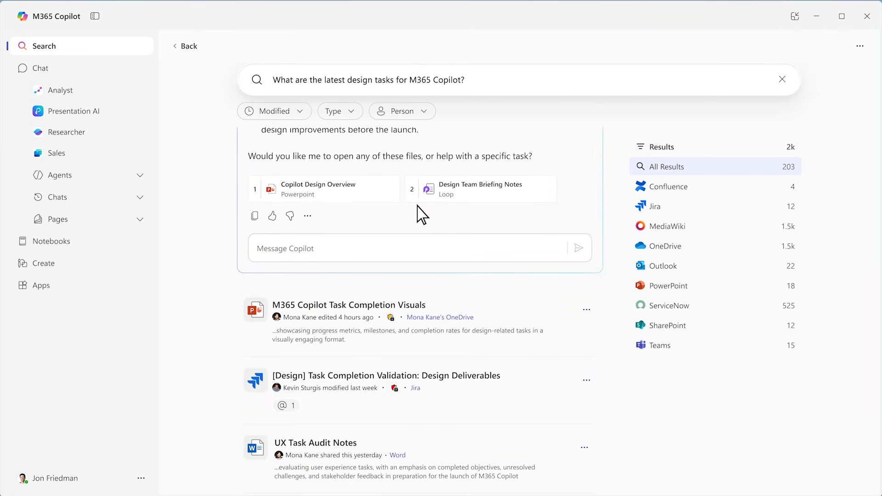
mouse_move(553, 310)
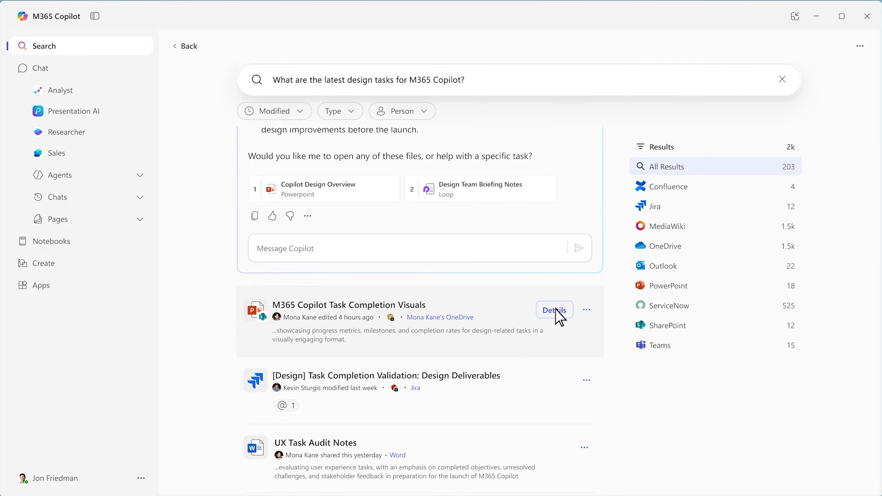
left_click(554, 311)
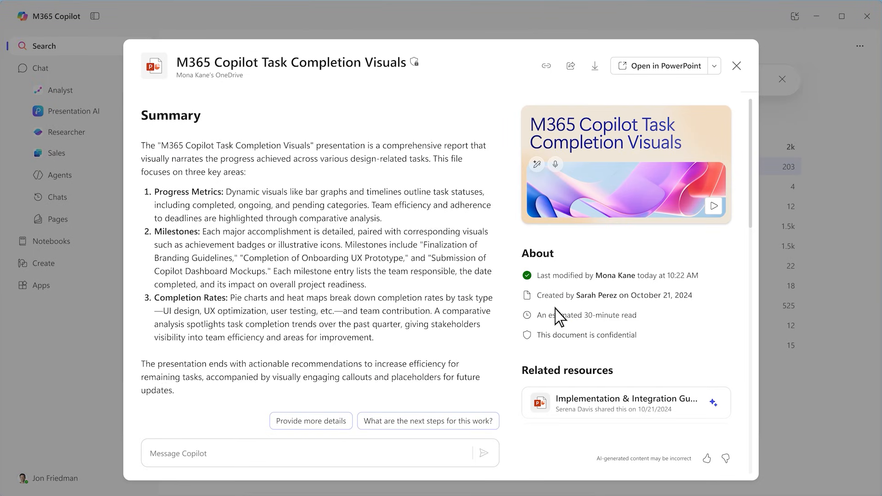
left_click(736, 65)
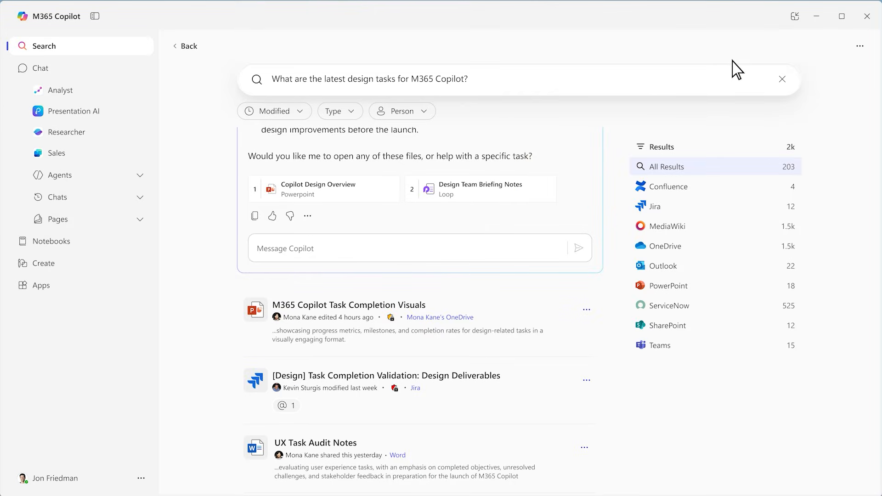
left_click(44, 264)
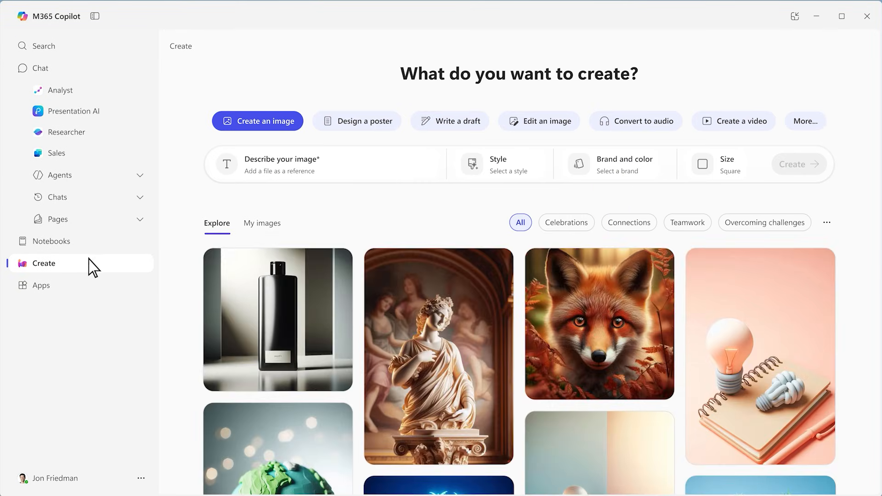
Preview poster, draft and image-editing modes, then show all Microsoft brand templates.
left_click(356, 121)
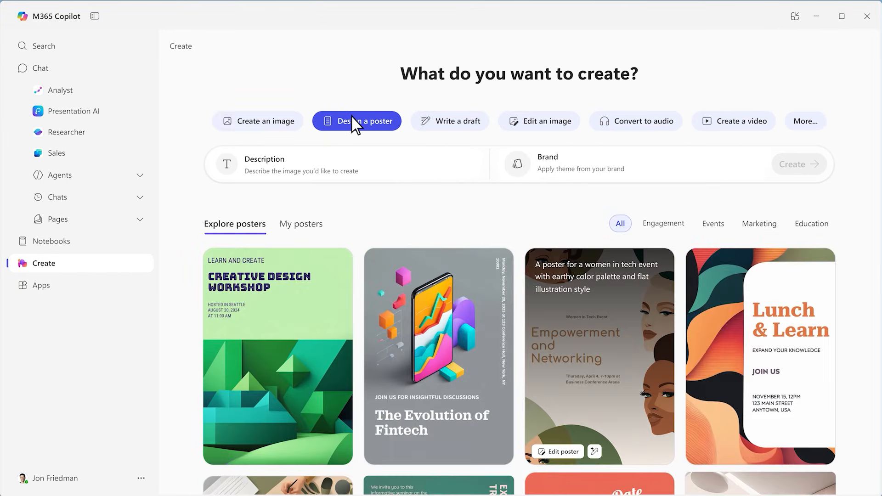
mouse_move(450, 121)
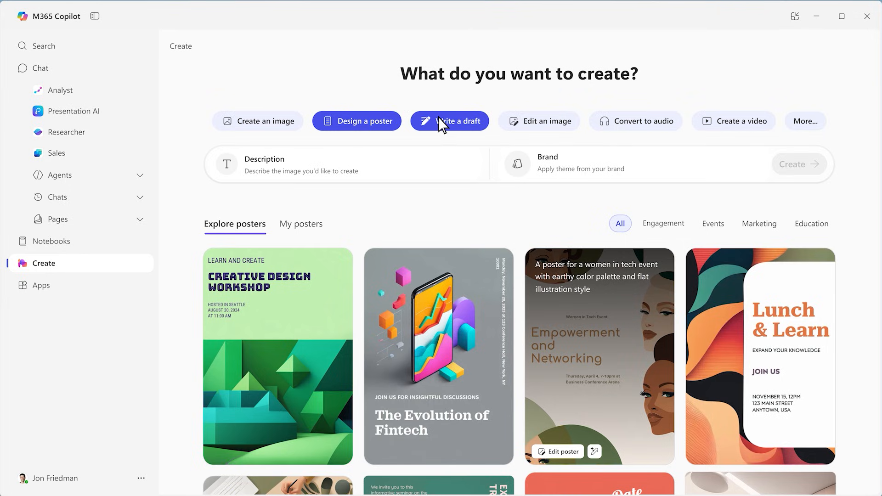
left_click(449, 120)
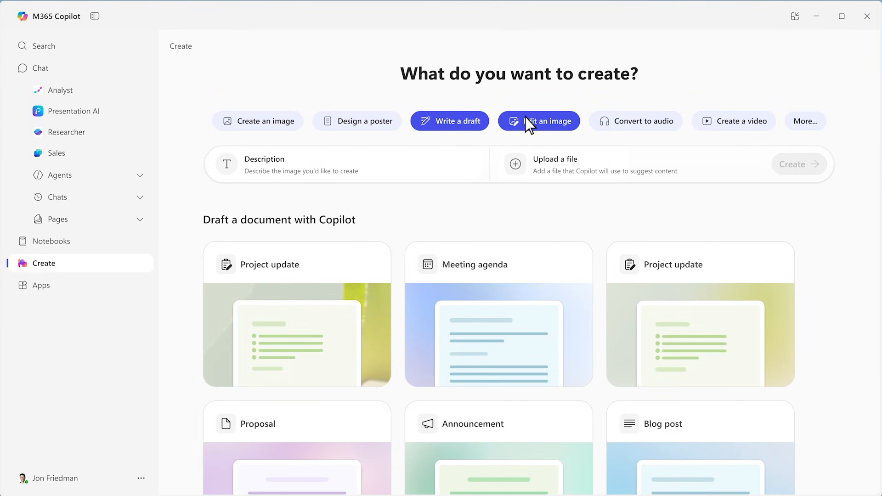
left_click(539, 121)
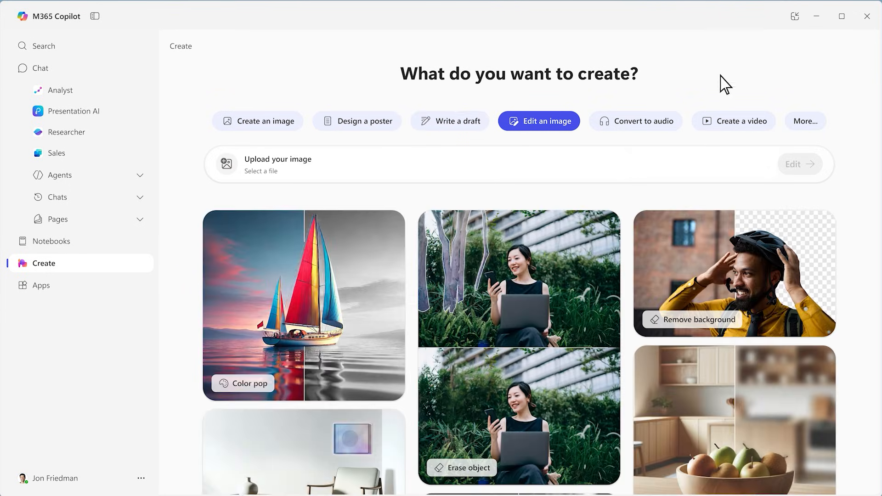
left_click(805, 121)
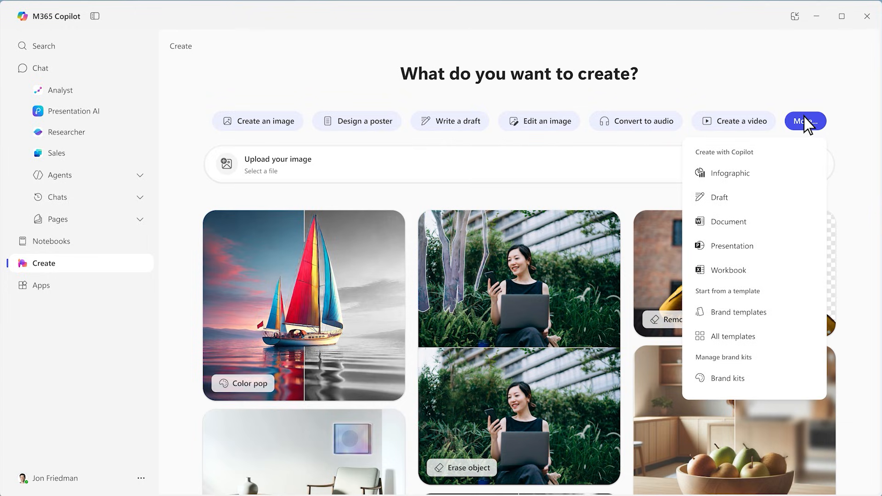
mouse_move(748, 312)
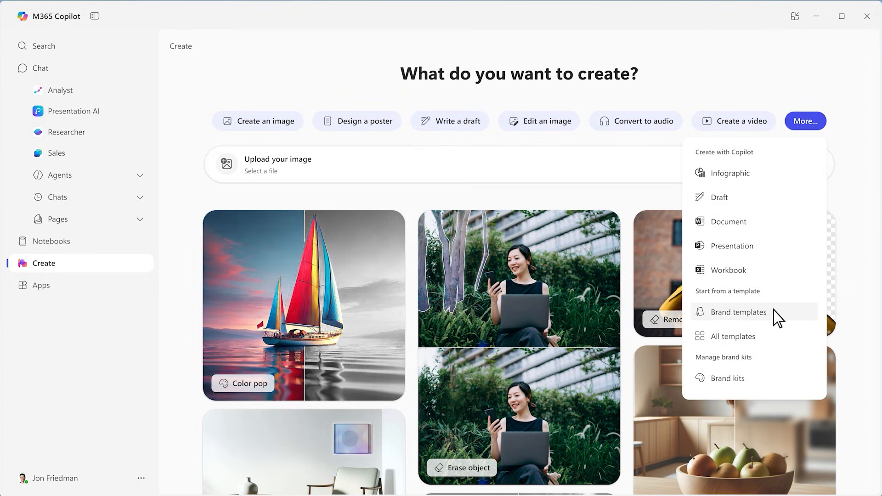
left_click(738, 312)
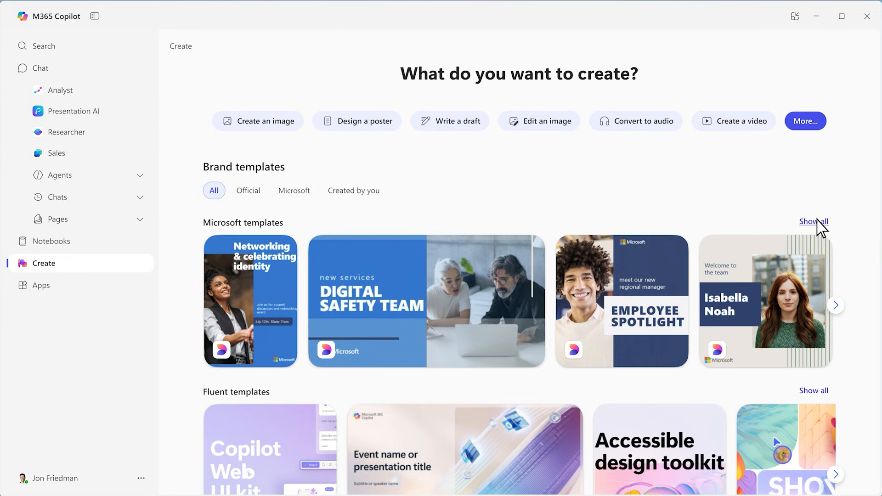
left_click(814, 221)
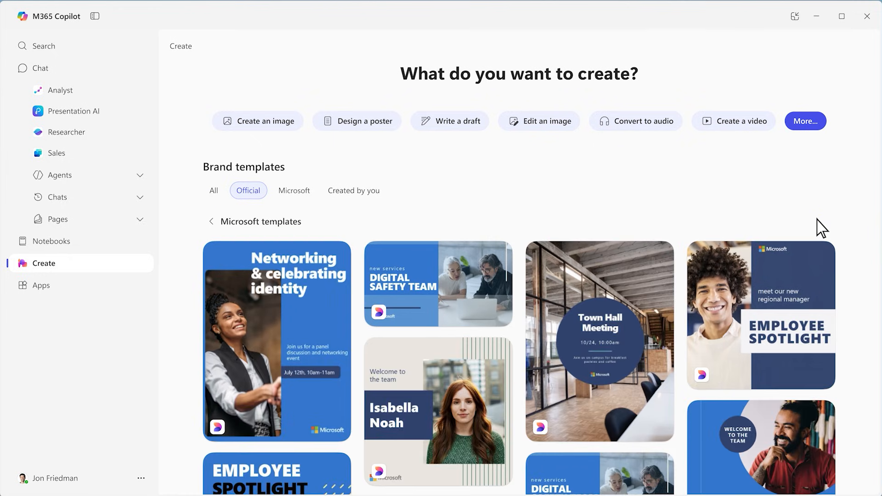